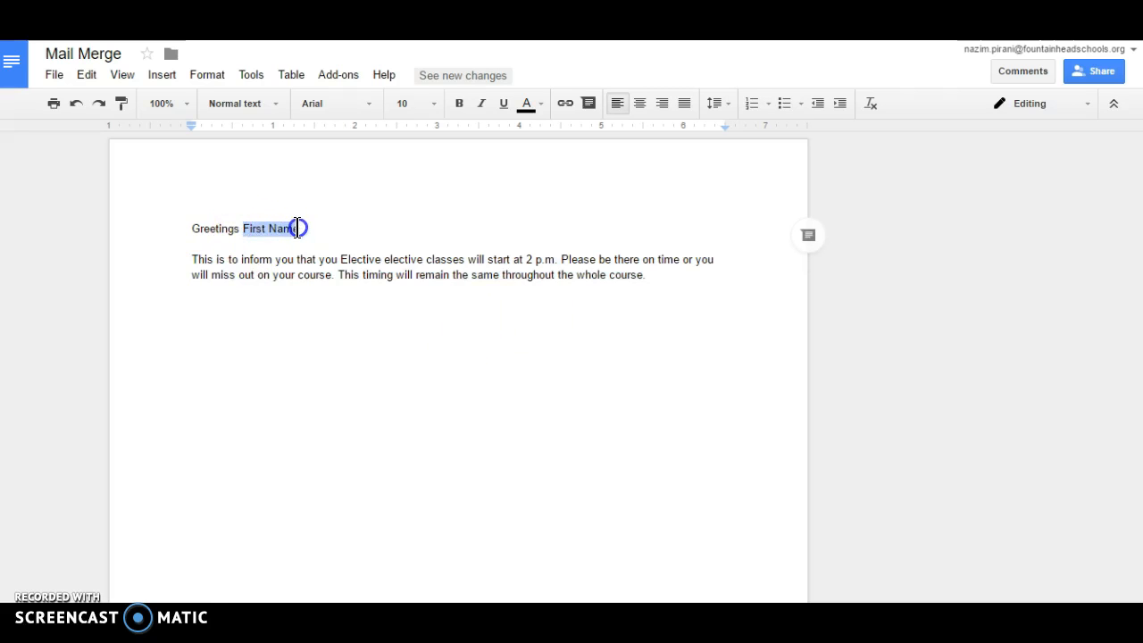
- Launch the autoCrat add-on from the Add-ons menu beside the student roster
{"action": "left_click", "coordinate": [334, 75]}
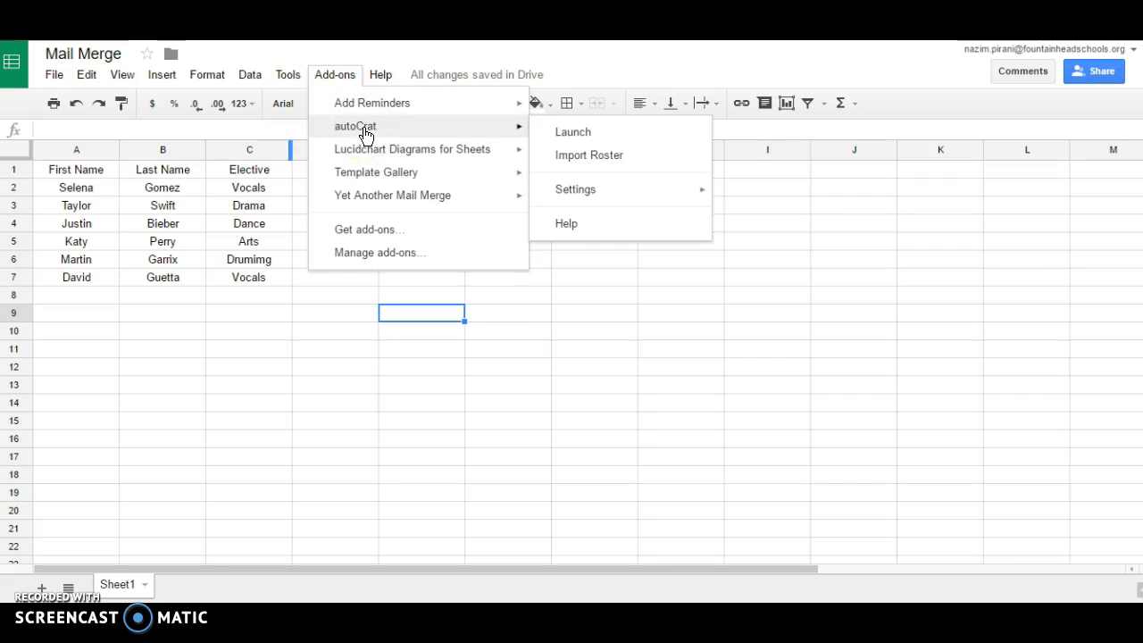
{"action": "left_click", "coordinate": [571, 132]}
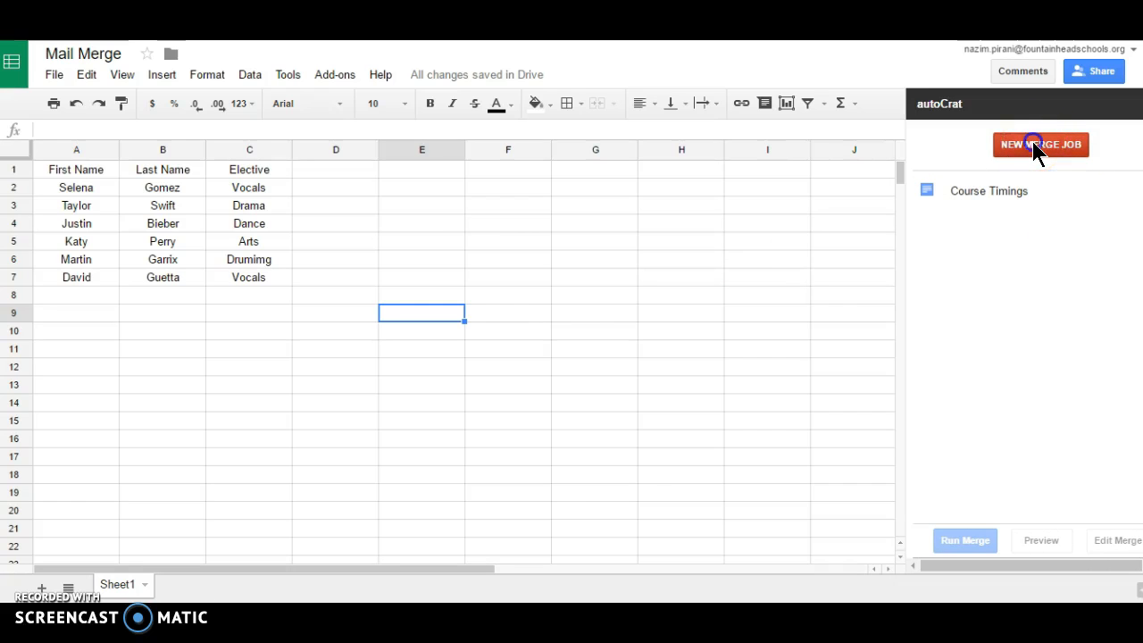
- Start a New Merge Job in the autoCrat sidebar and reach the Choose Template step
{"action": "left_click", "coordinate": [1039, 143]}
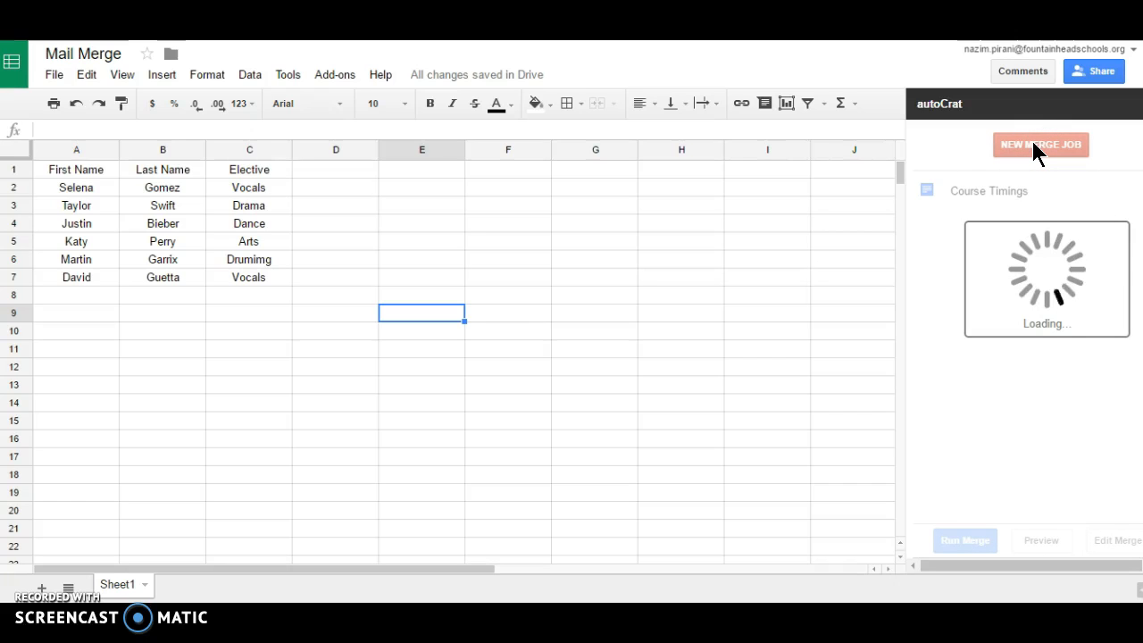
{"action": "left_click", "coordinate": [1040, 142]}
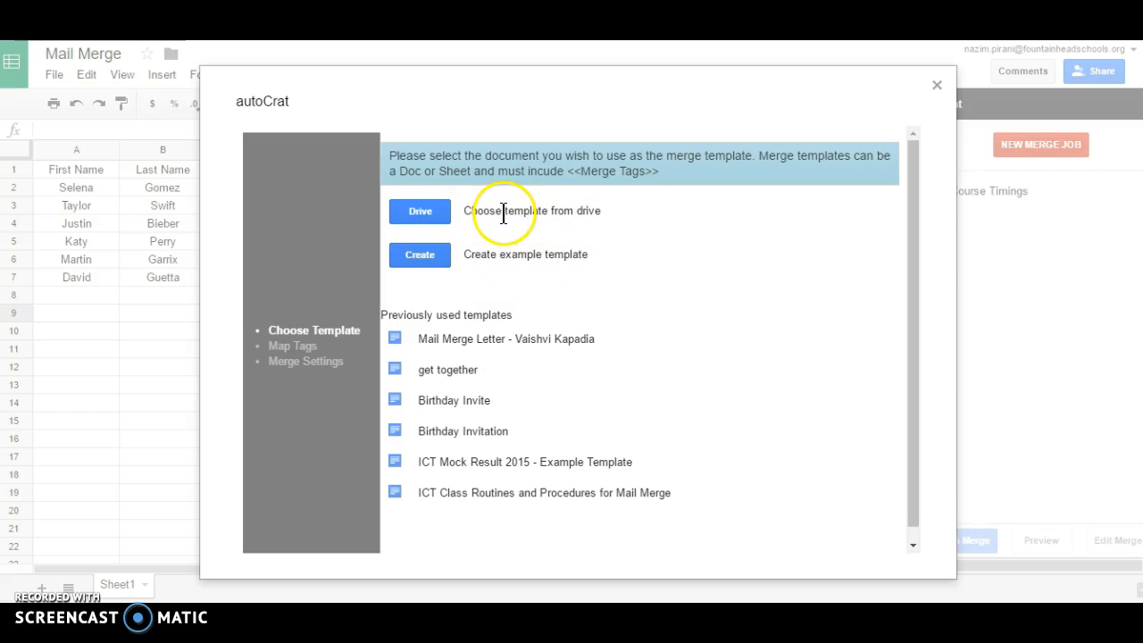
- Choose the Mail Merge document from Drive as the job's template
{"action": "left_click", "coordinate": [420, 211]}
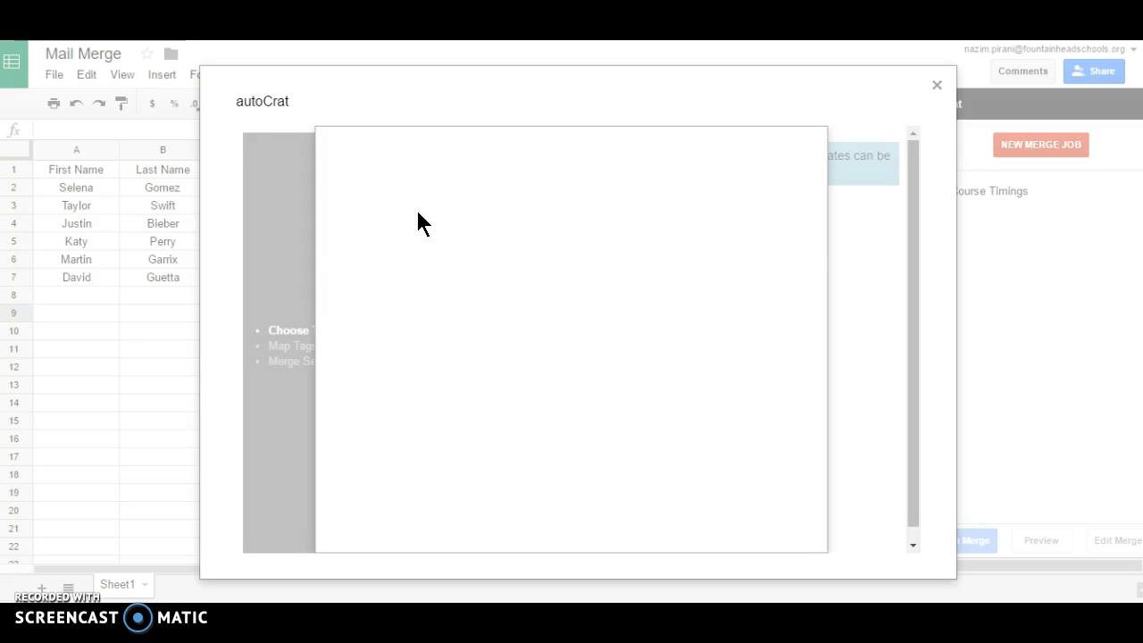
{"action": "type", "text": "M"}
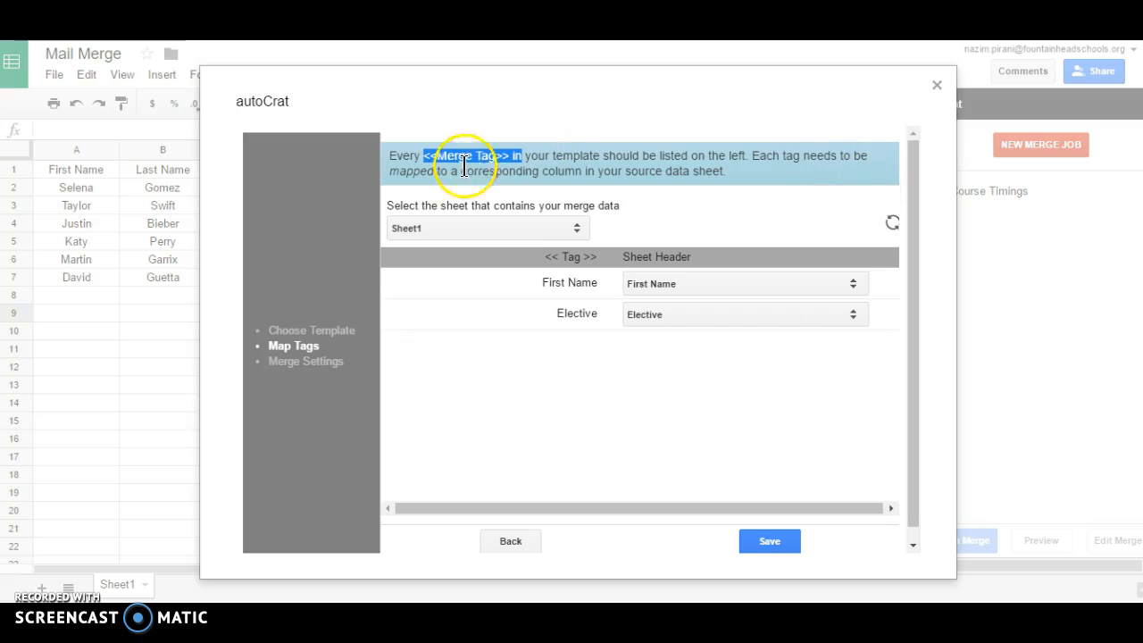
{"action": "mouse_move", "coordinate": [593, 282]}
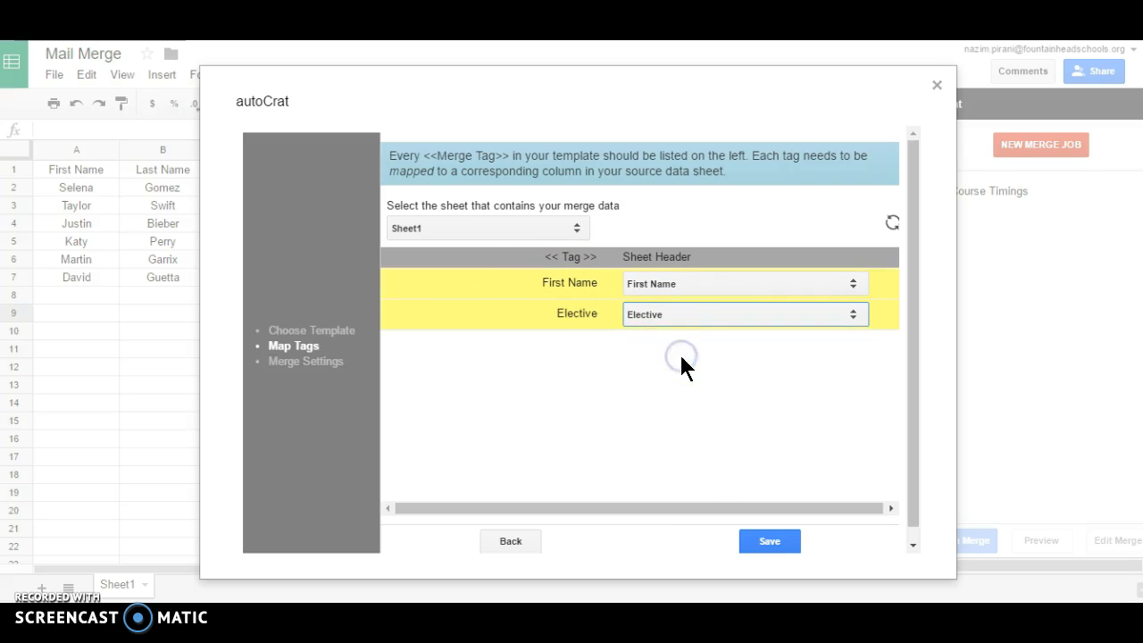
- Set the file naming convention to $firstName, keep Google Doc type, and save the merge settings
{"action": "left_click", "coordinate": [768, 540]}
{"action": "type", "text": "$"}
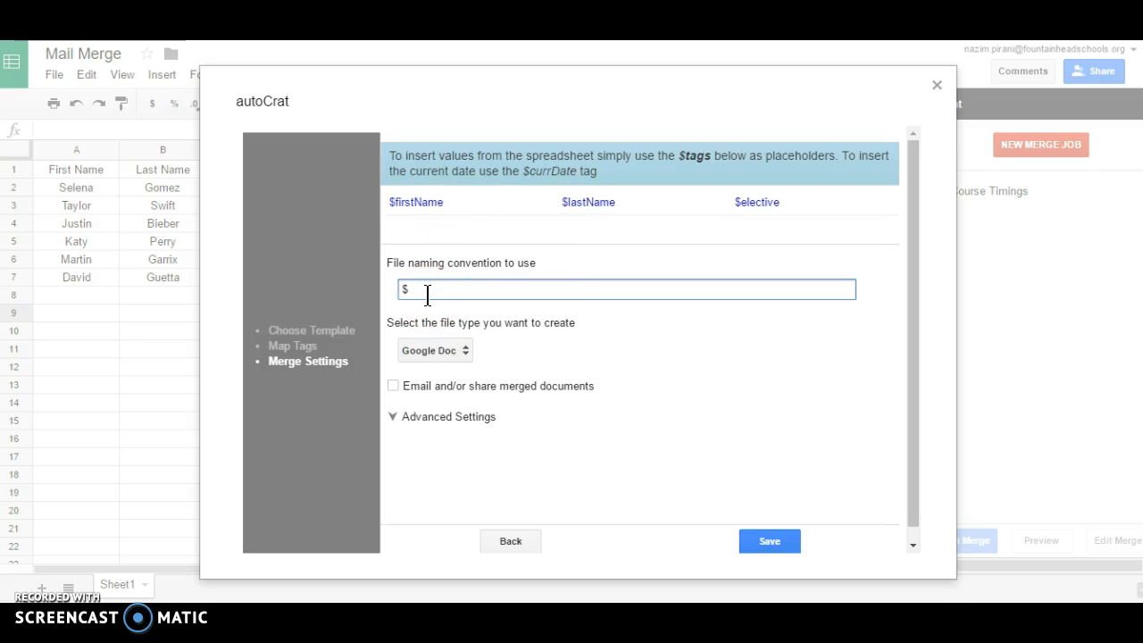
{"action": "left_click", "coordinate": [768, 541]}
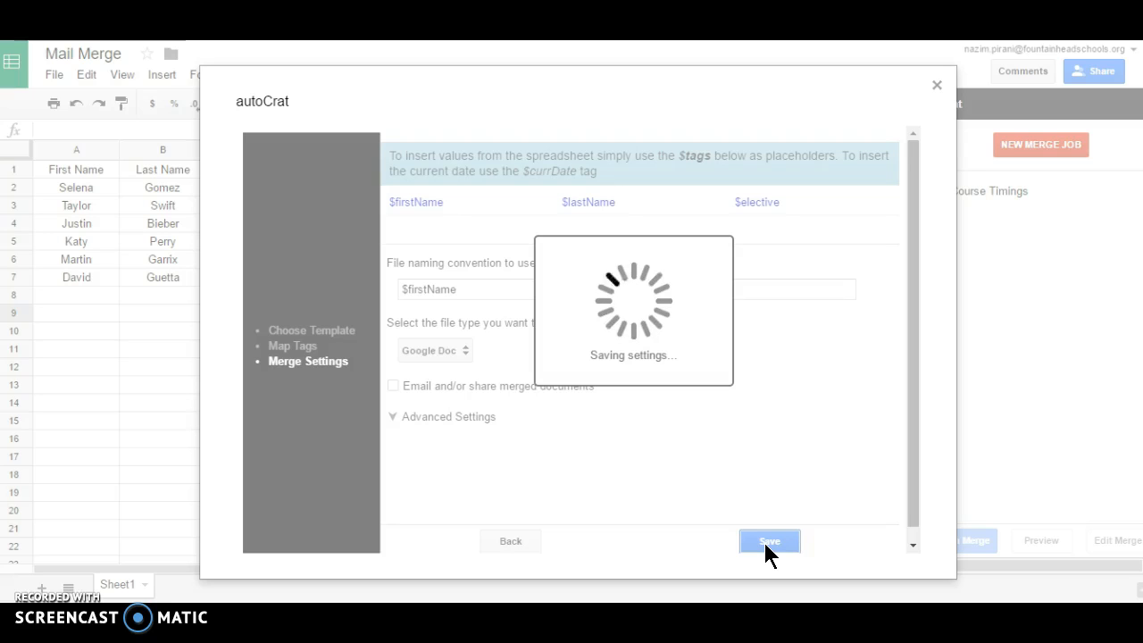
{"action": "left_click", "coordinate": [768, 541]}
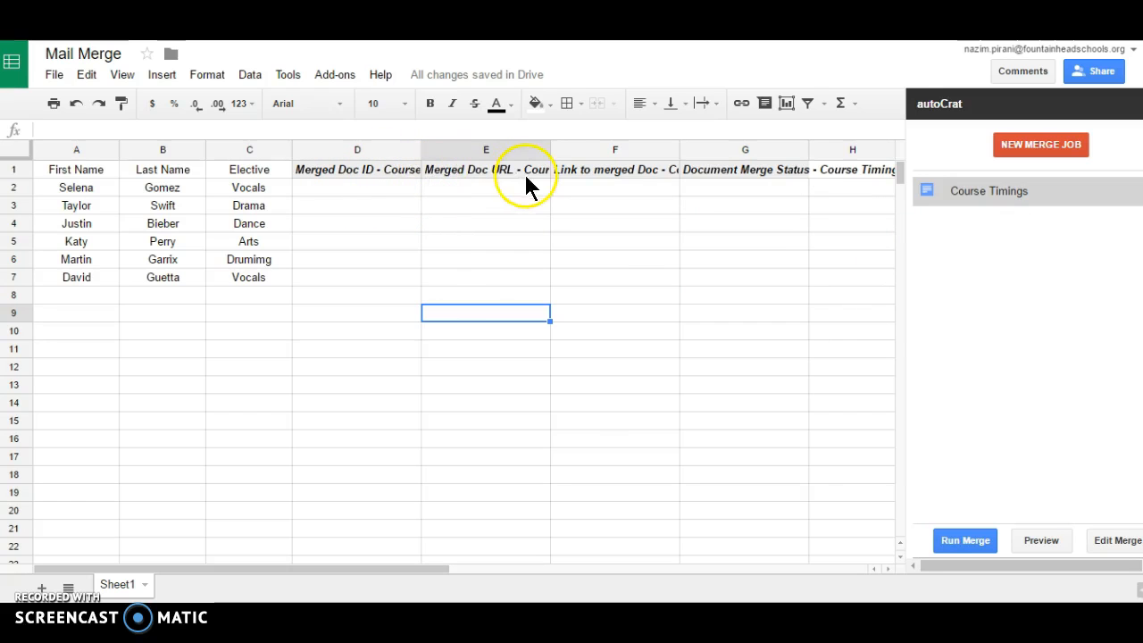
{"action": "mouse_move", "coordinate": [955, 259]}
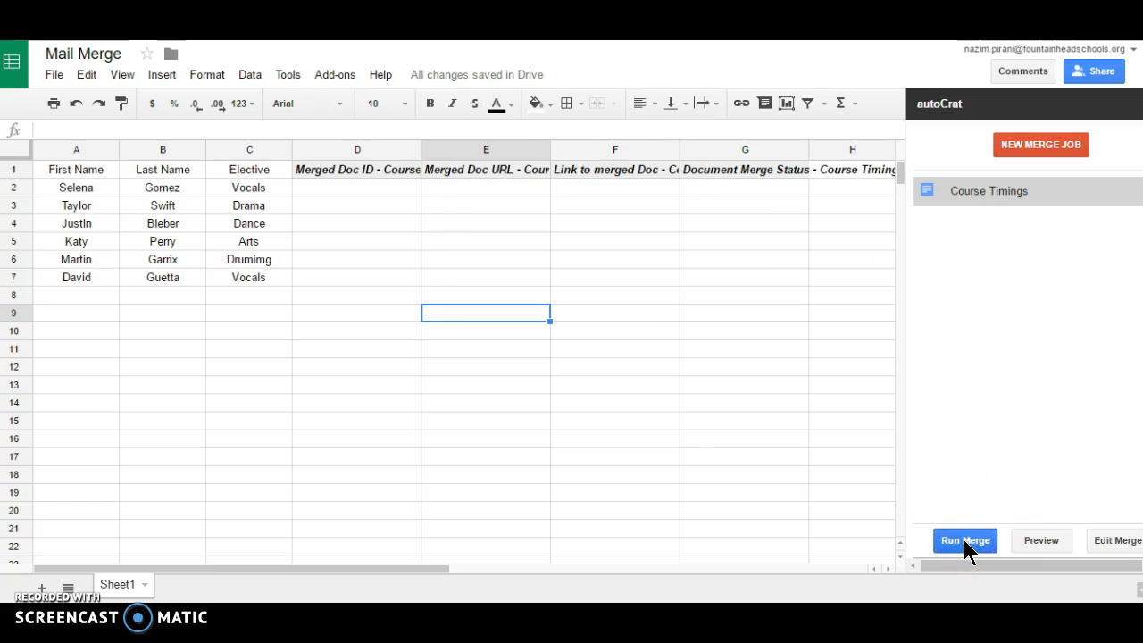
- Run the Course Timings merge for all six student rows
{"action": "left_click", "coordinate": [964, 539]}
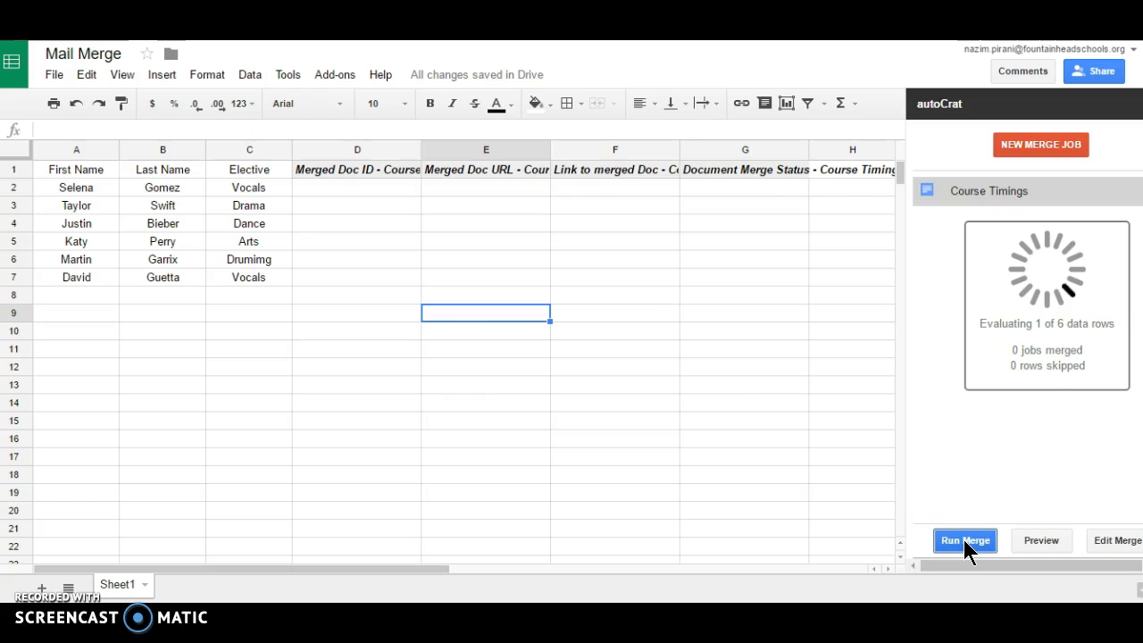
- Let the merge fill IDs and links for Selena, Taylor and Justin, then view Selena's merged document
{"action": "left_click", "coordinate": [964, 539]}
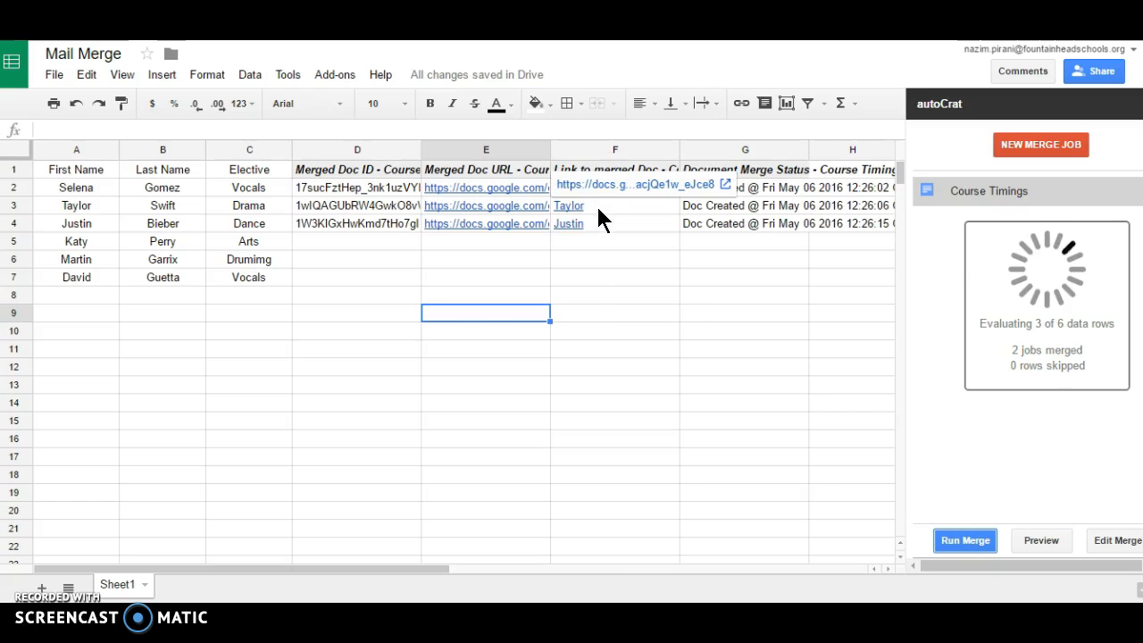
{"action": "mouse_move", "coordinate": [625, 329]}
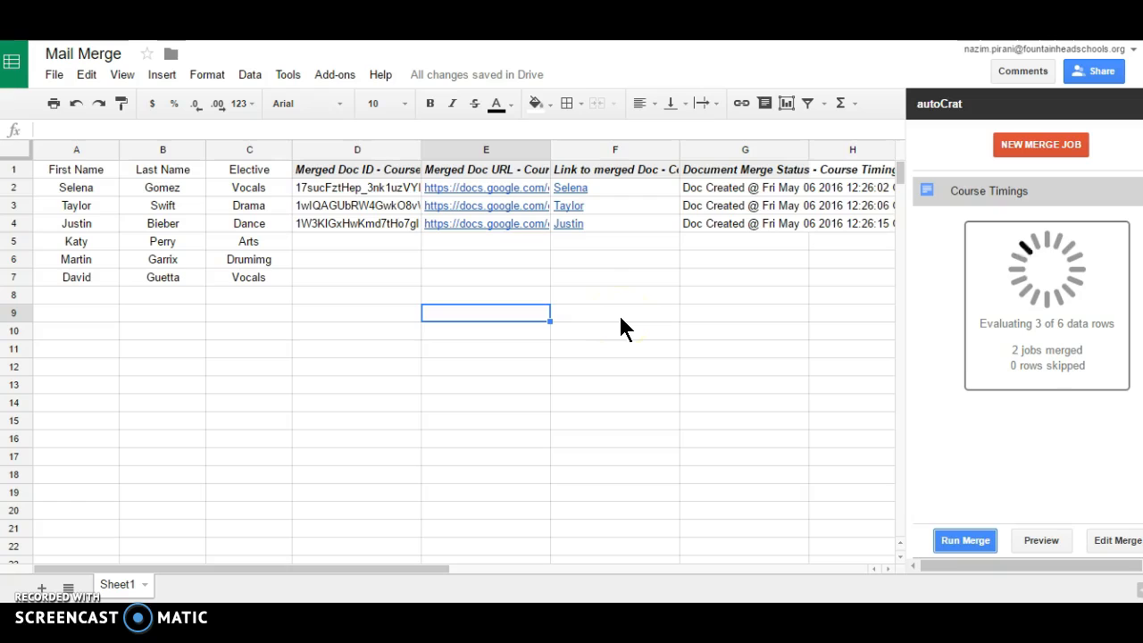
{"action": "left_click", "coordinate": [571, 188]}
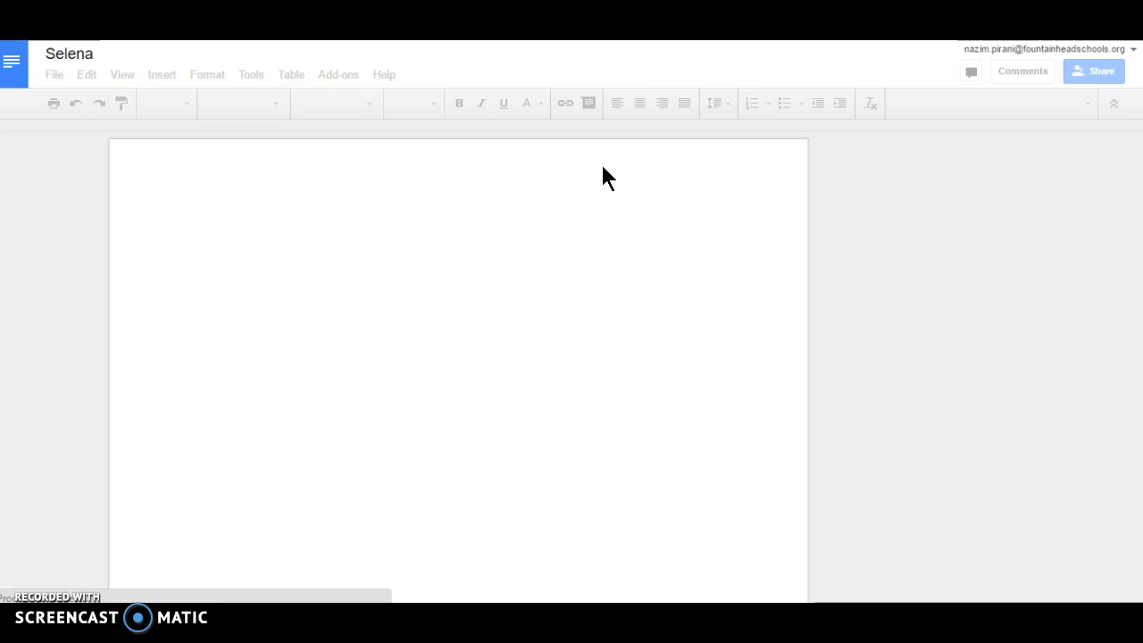